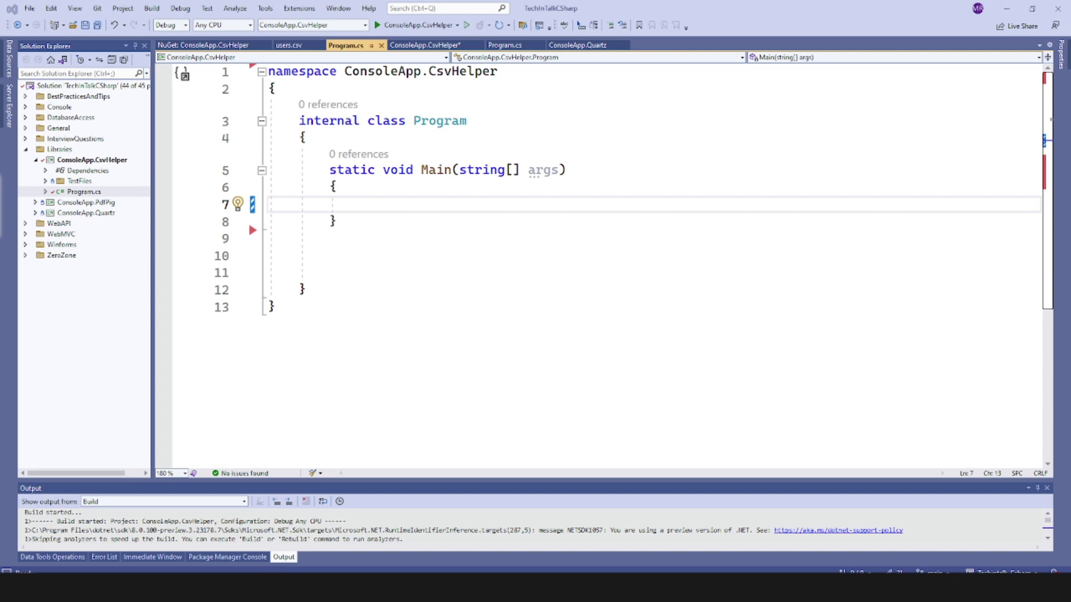
pyautogui.moveTo(76, 181)
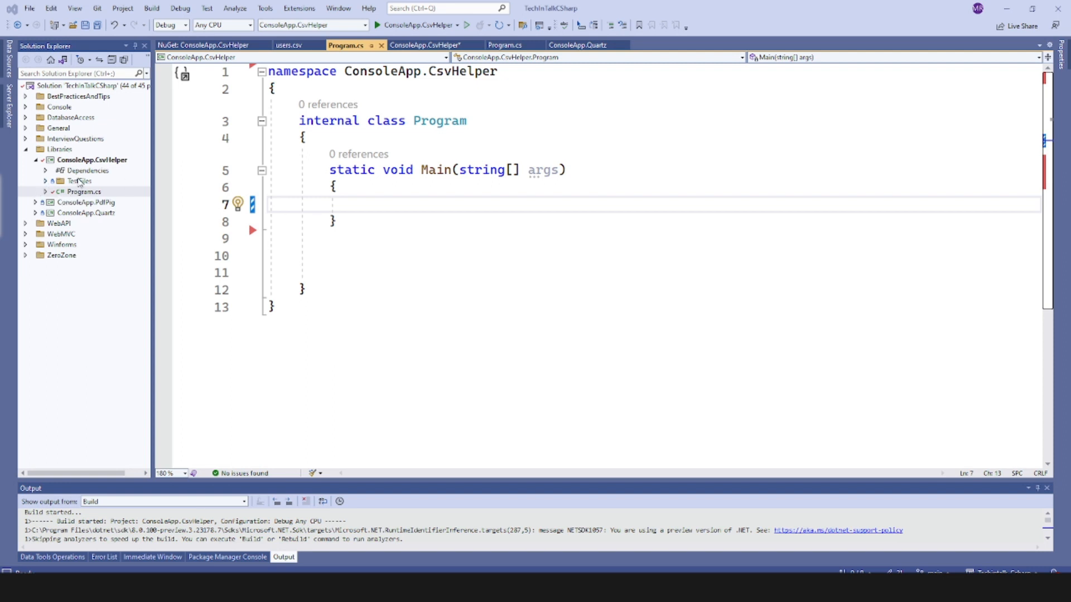
# Step: Open Manage NuGet Packages for ConsoleApp.CsvHelper from its Dependencies context menu to find CsvHelper
pyautogui.rightClick(73, 170)
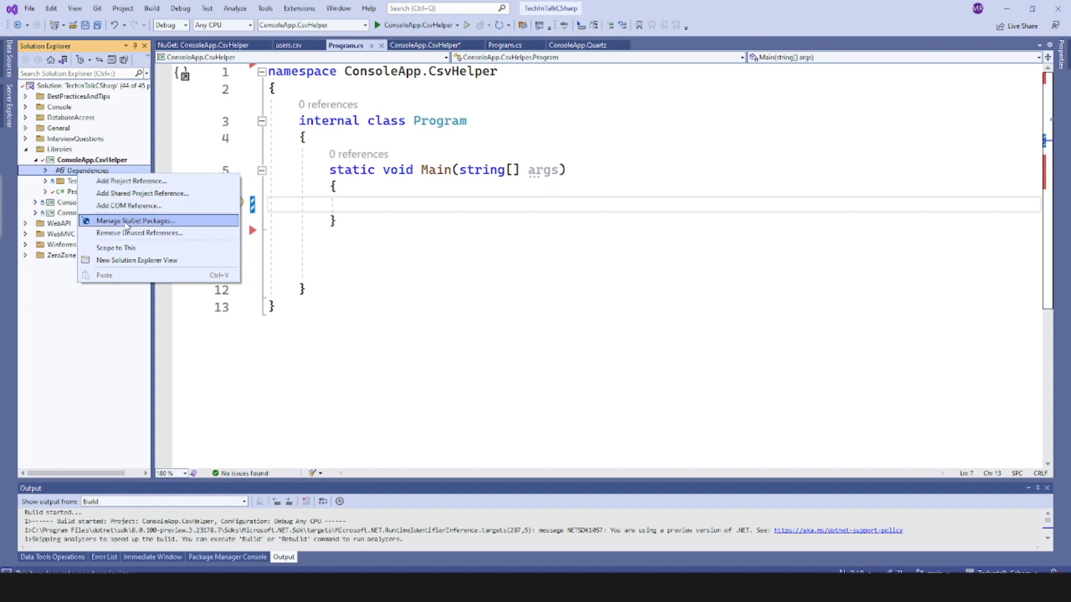
pyautogui.click(137, 221)
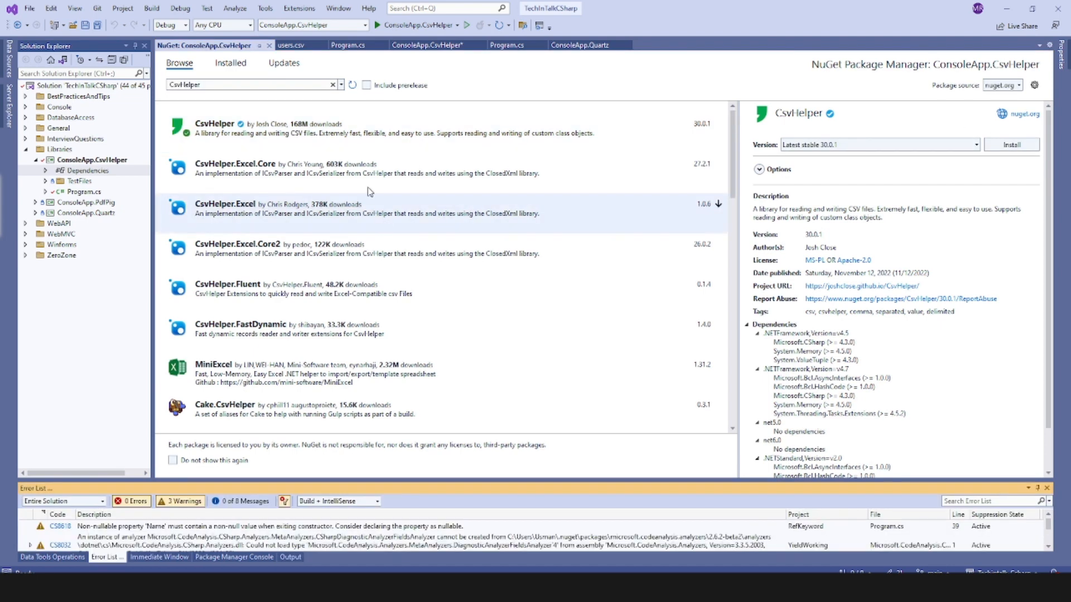
# Step: Open TestFiles\users.csv and select its Username column header
pyautogui.click(44, 182)
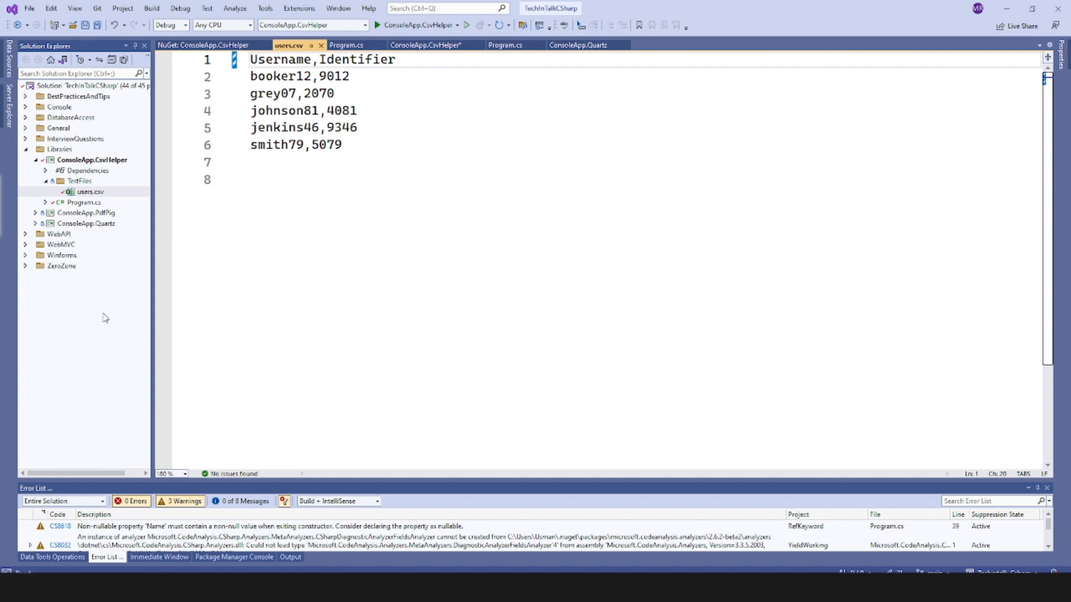
pyautogui.moveTo(44, 245)
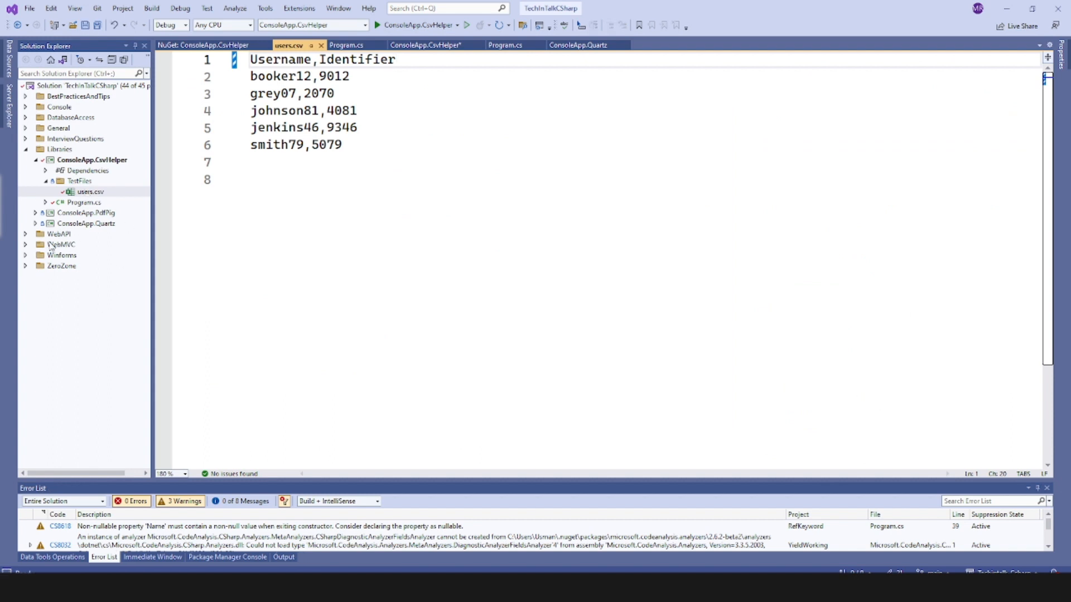
pyautogui.moveTo(117, 321)
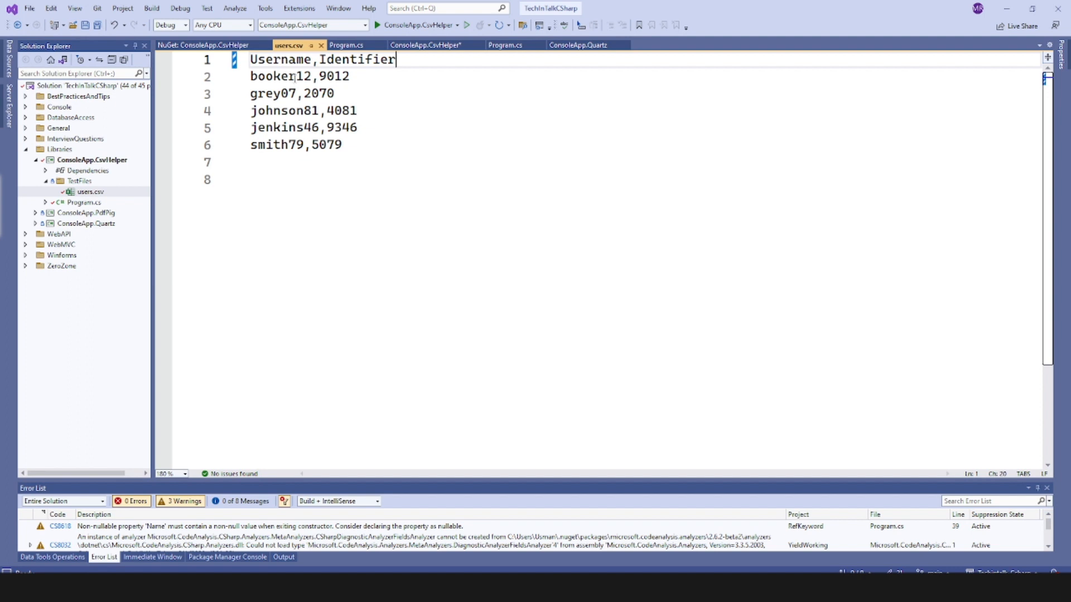
pyautogui.doubleClick(285, 60)
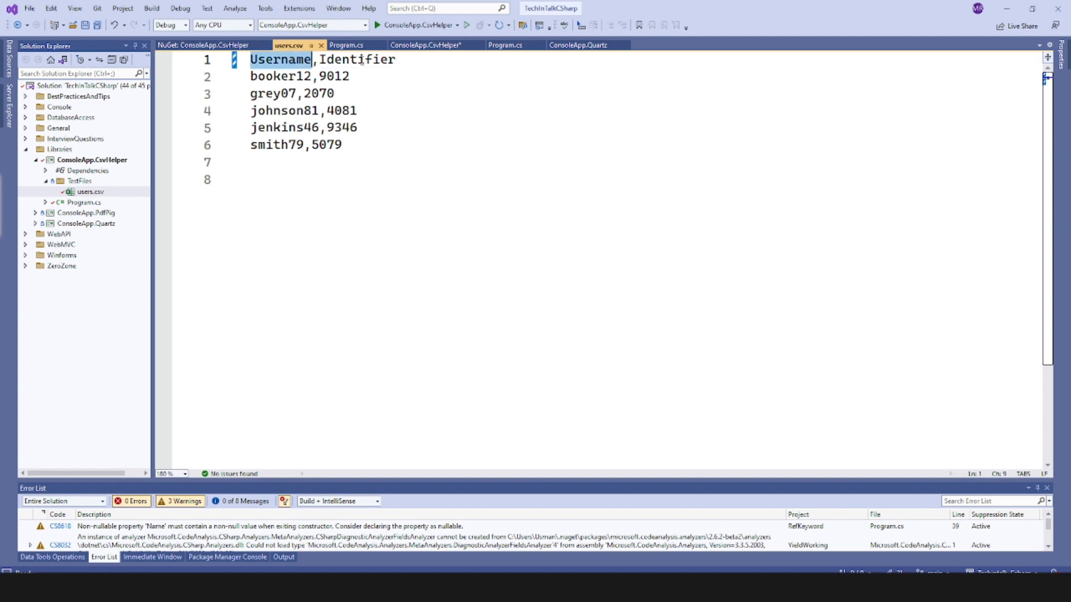
pyautogui.moveTo(363, 60)
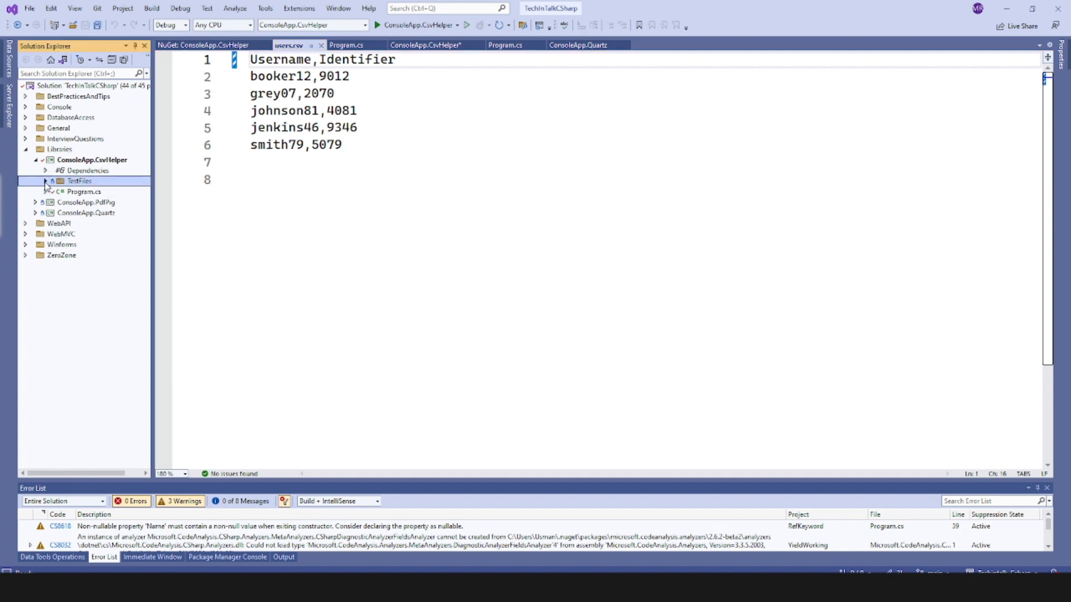
# Step: In Program.cs, type a UserModel class and declare pathToCsvFile = @"TestFiles\users.csv" in Main
pyautogui.click(344, 45)
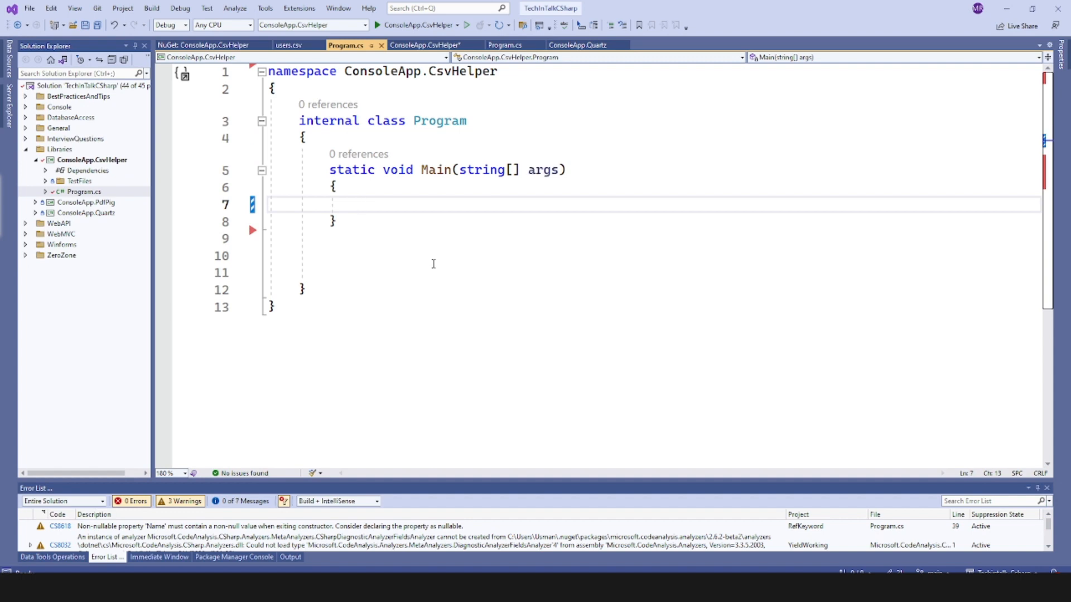
pyautogui.write('public class UserModel')
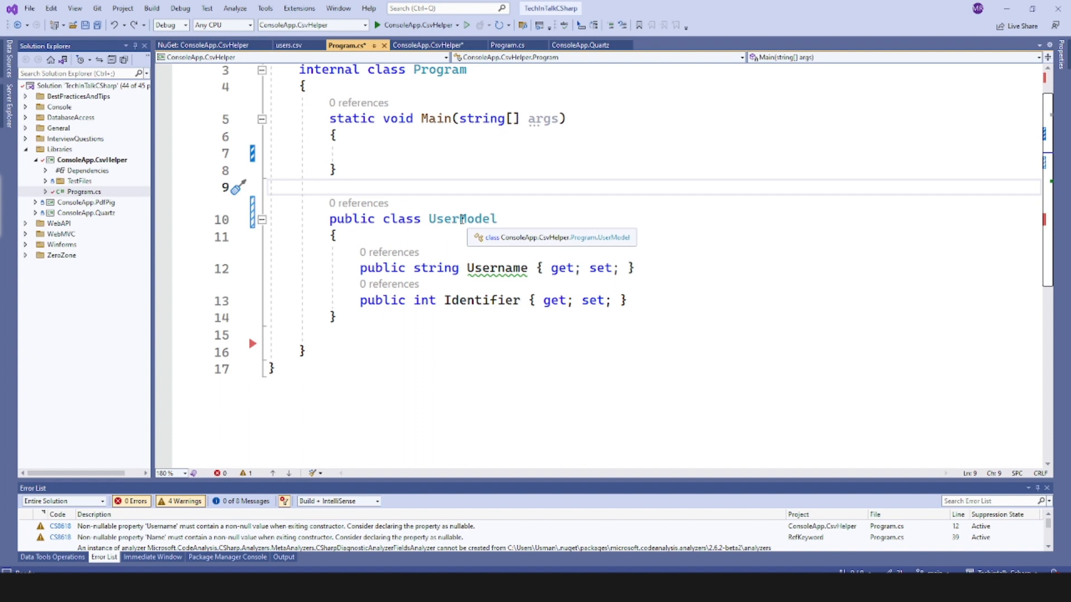
pyautogui.write('string pathToCsvFile = @"TestFiles\\users.csv";')
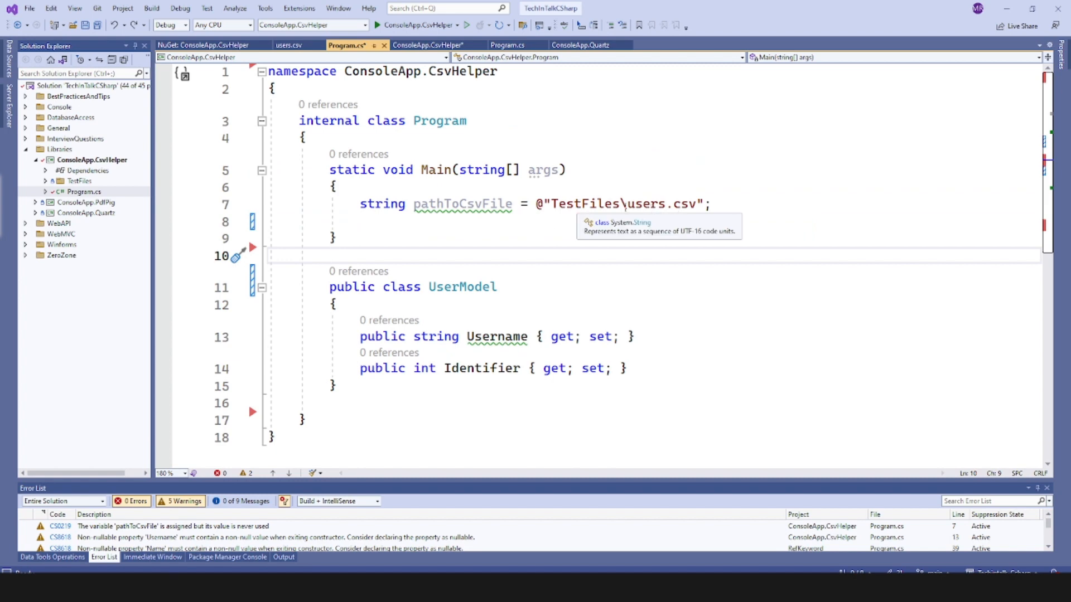
# Step: Read pathToCsvFile via StreamReader and CsvReader, storing csv.GetRecords<UserModel>() in list
pyautogui.click(471, 222)
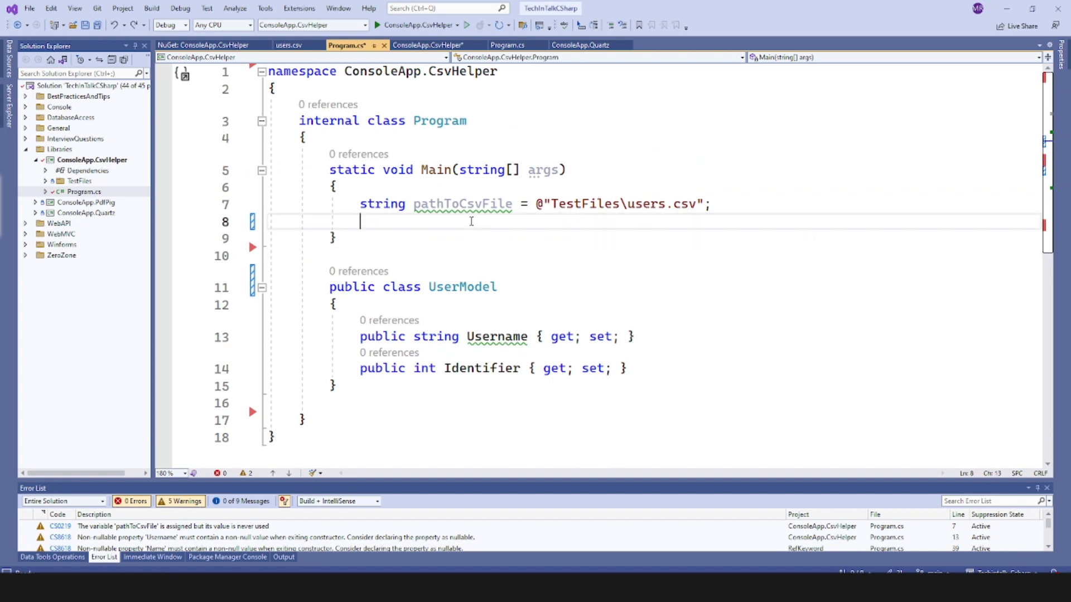
pyautogui.write('using var reader = new StreamReader(pathToCsvFile);')
pyautogui.write('using var csv = new CsvReader(reader, CultureInfo.InvariantCulture);')
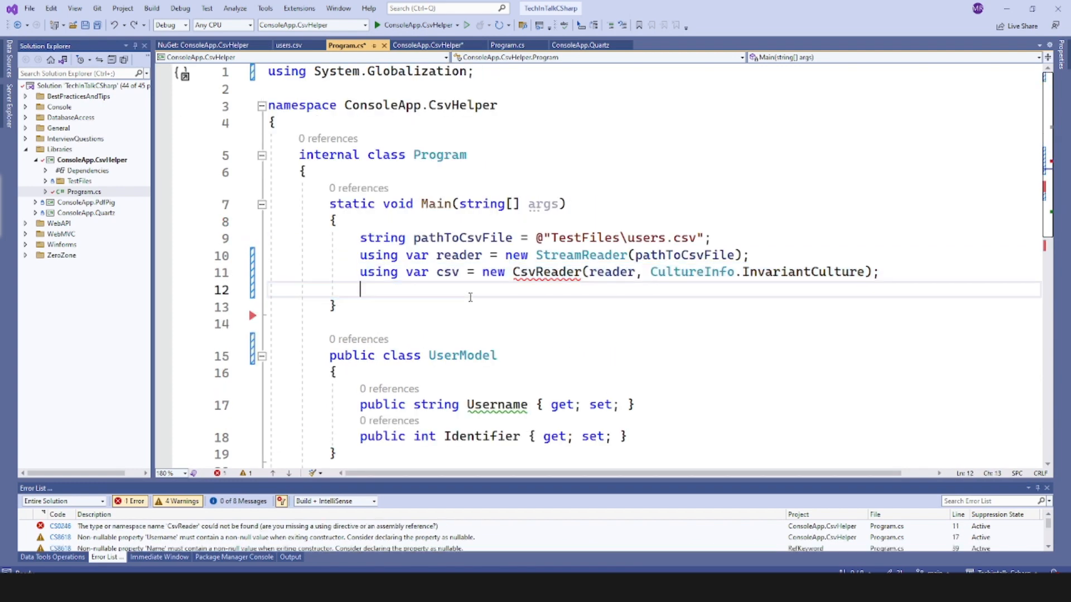
pyautogui.moveTo(440, 297)
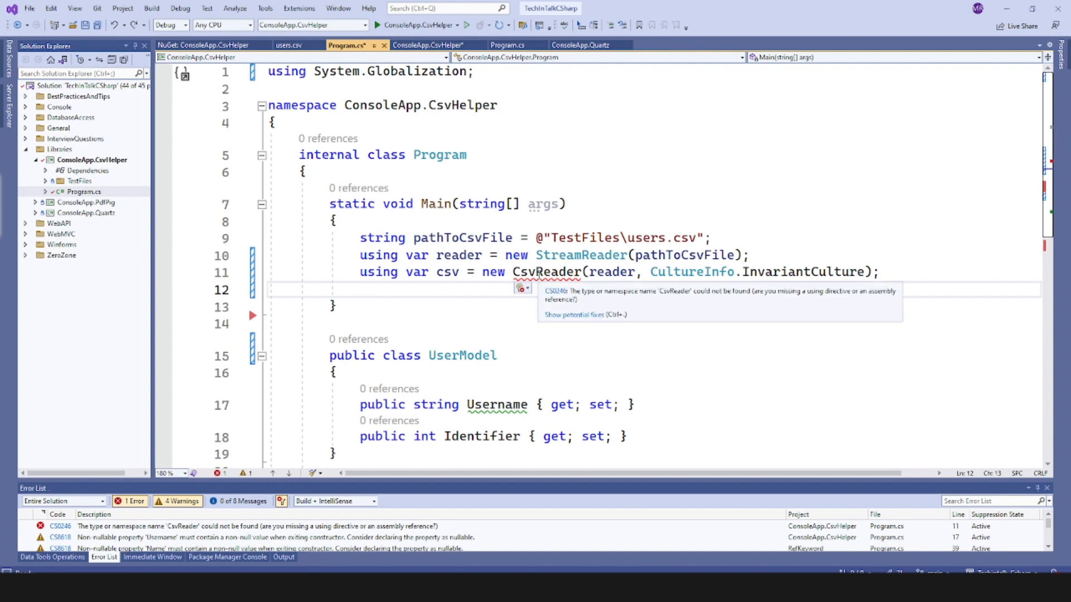
pyautogui.write('using CsvHelper;')
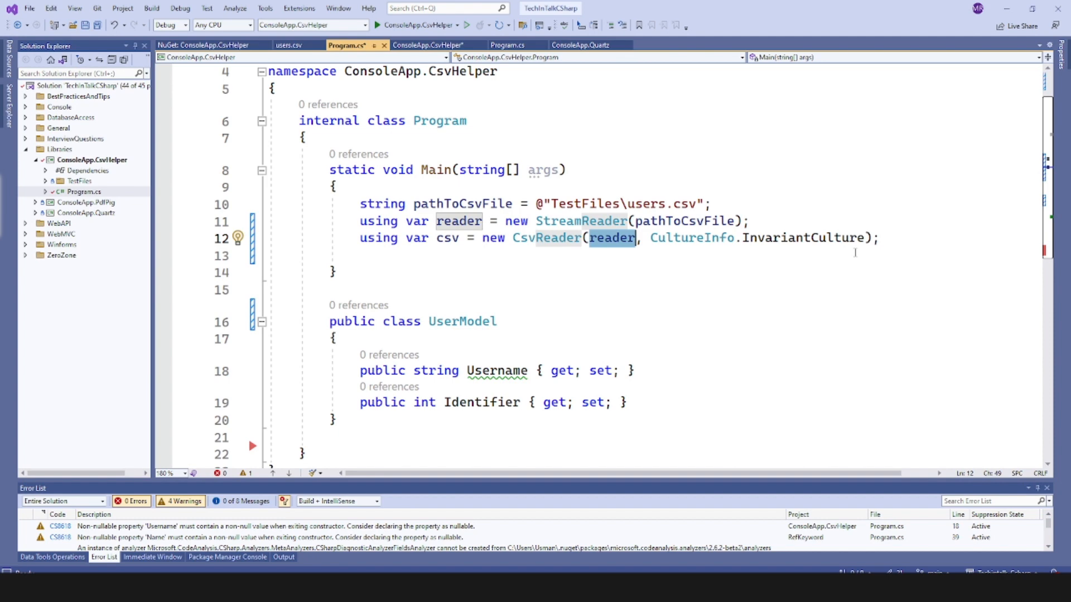
pyautogui.click(888, 238)
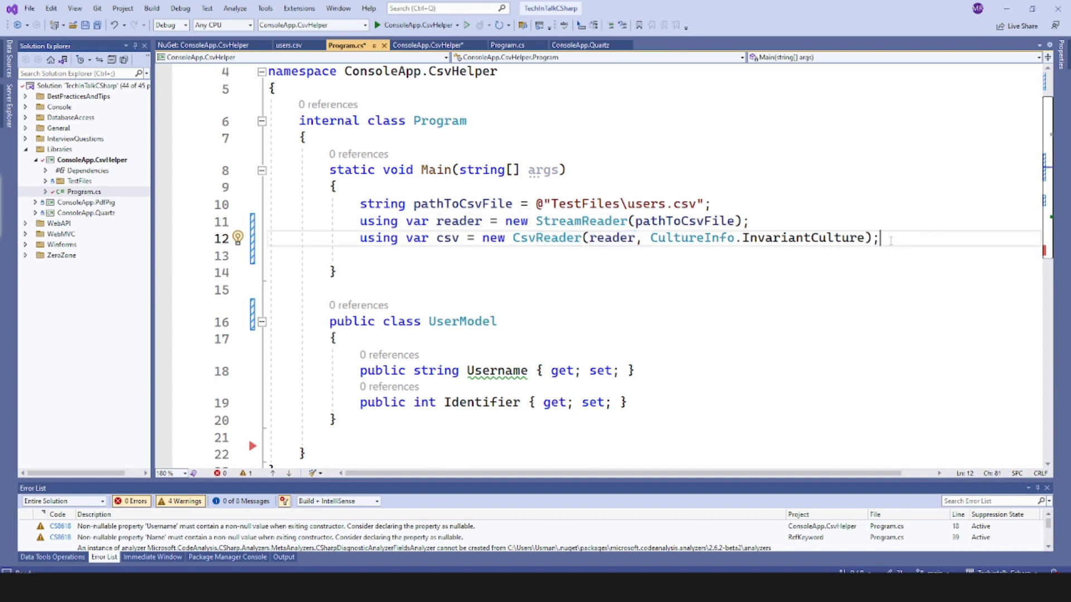
pyautogui.moveTo(744, 249)
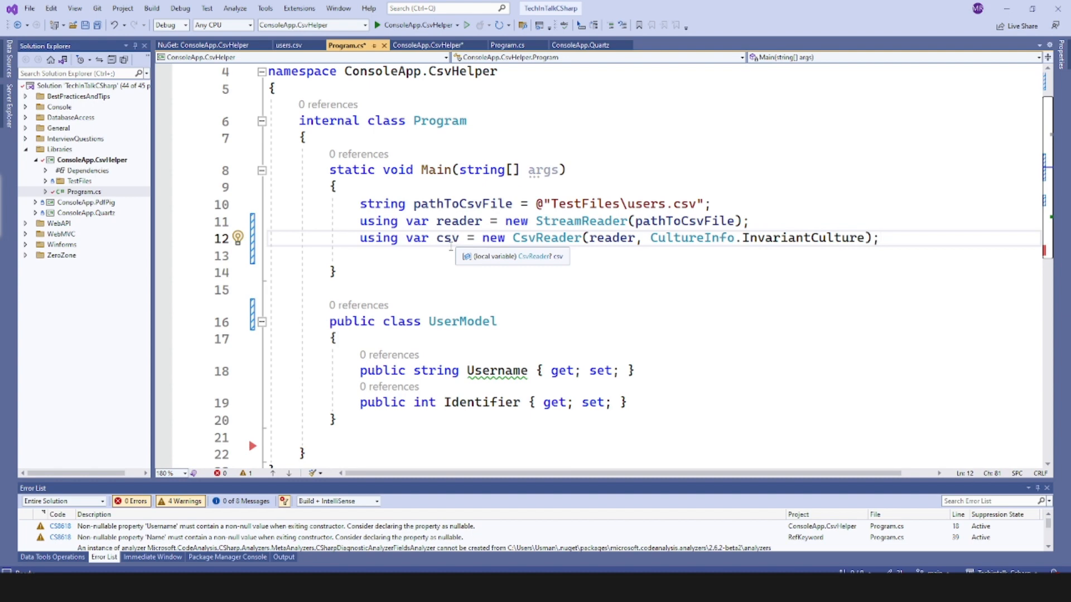
pyautogui.write('var list = csv.GetRecords<UserModel>();')
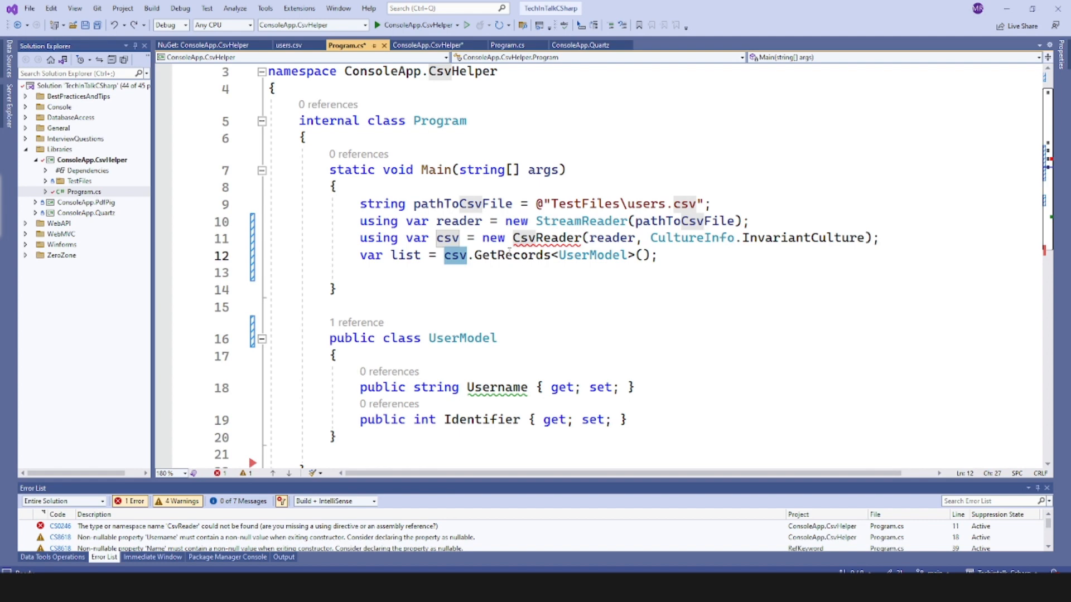
pyautogui.moveTo(592, 256)
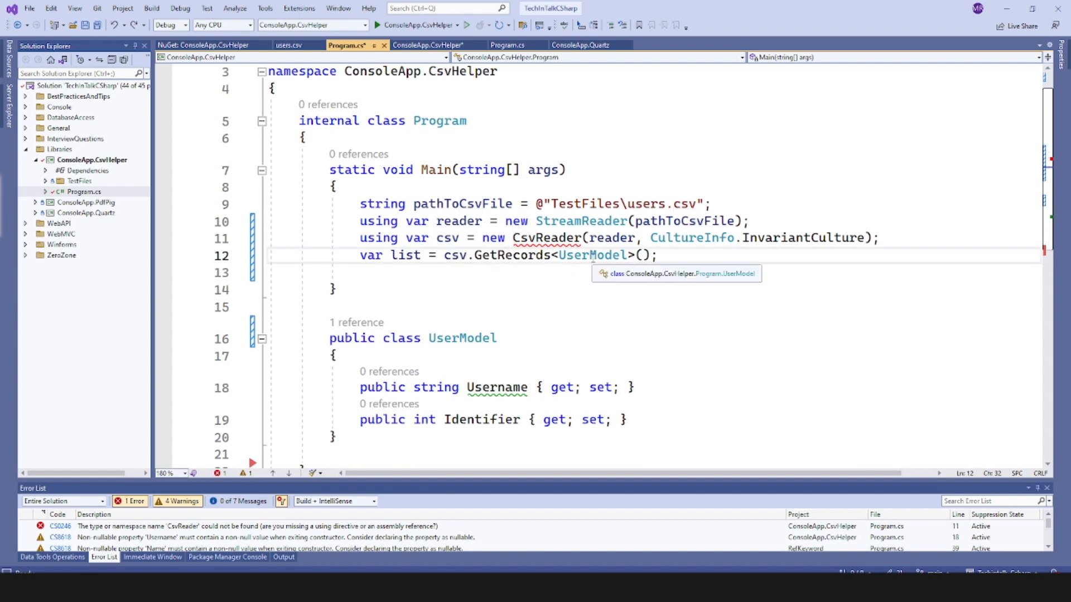
# Step: Begin a foreach loop over the loaded list in Main
pyautogui.click(516, 255)
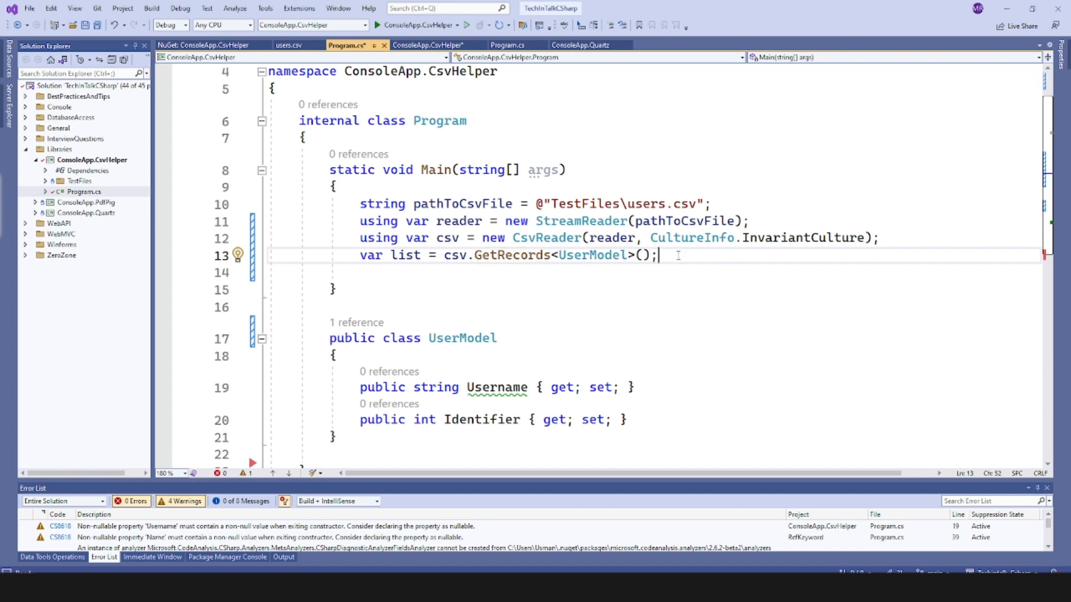
pyautogui.write('Console.WriteLine(')
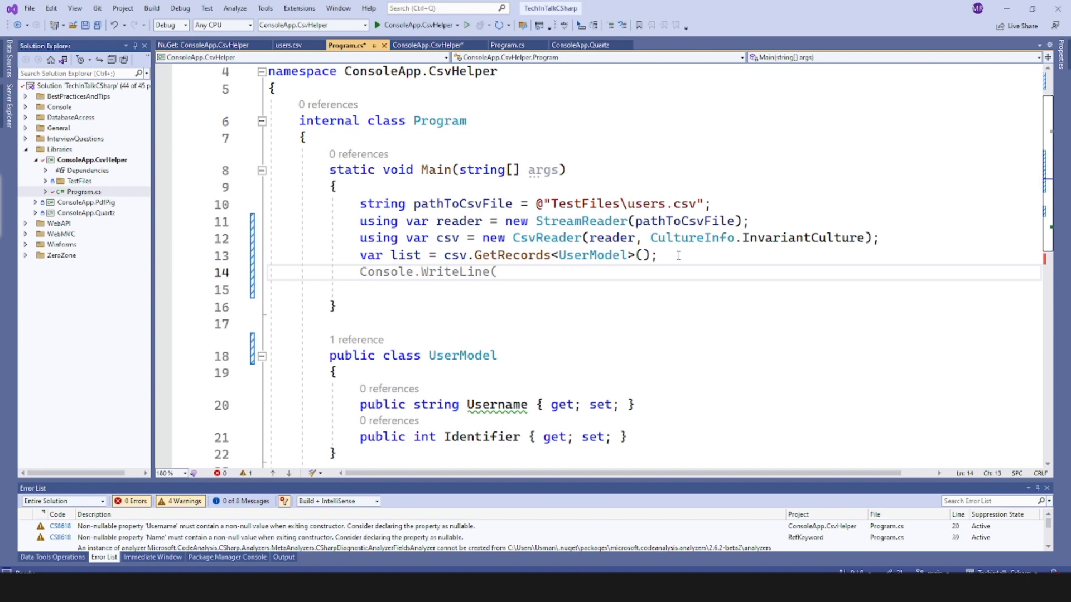
pyautogui.write('for(var item in list')
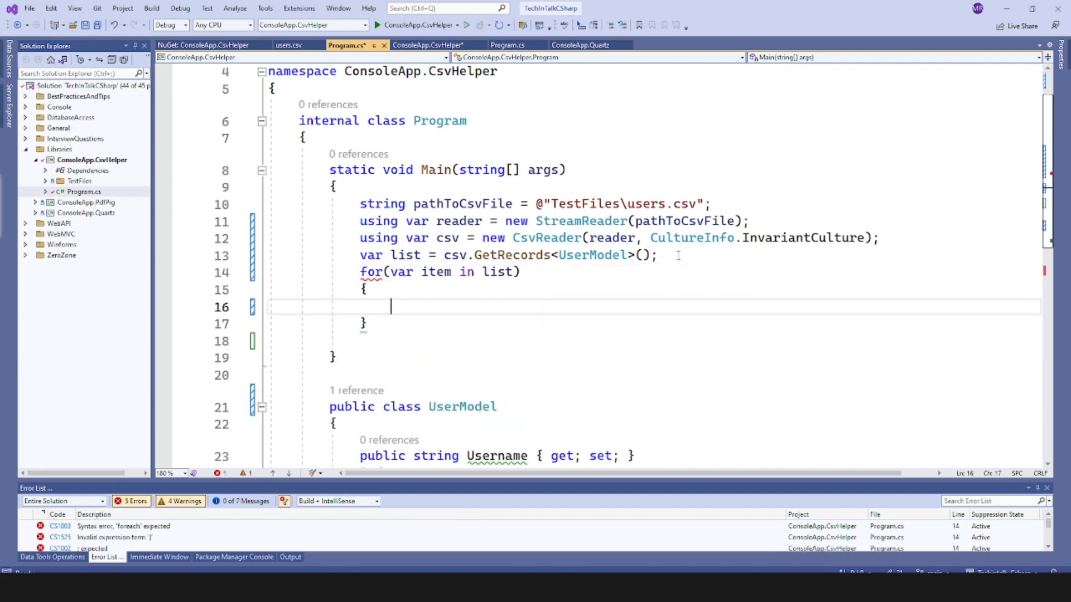
pyautogui.write('each')
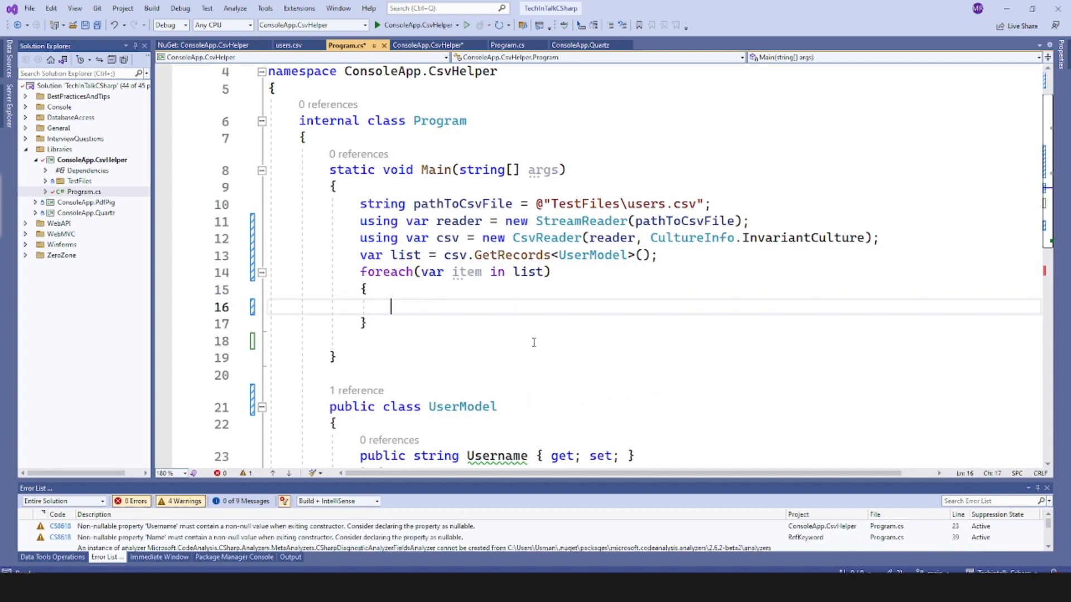
# Step: Inside the loop, print "Hi {item.Username} , your identifier is {item.Identifier}" with Console.WriteLine
pyautogui.write('Cons')
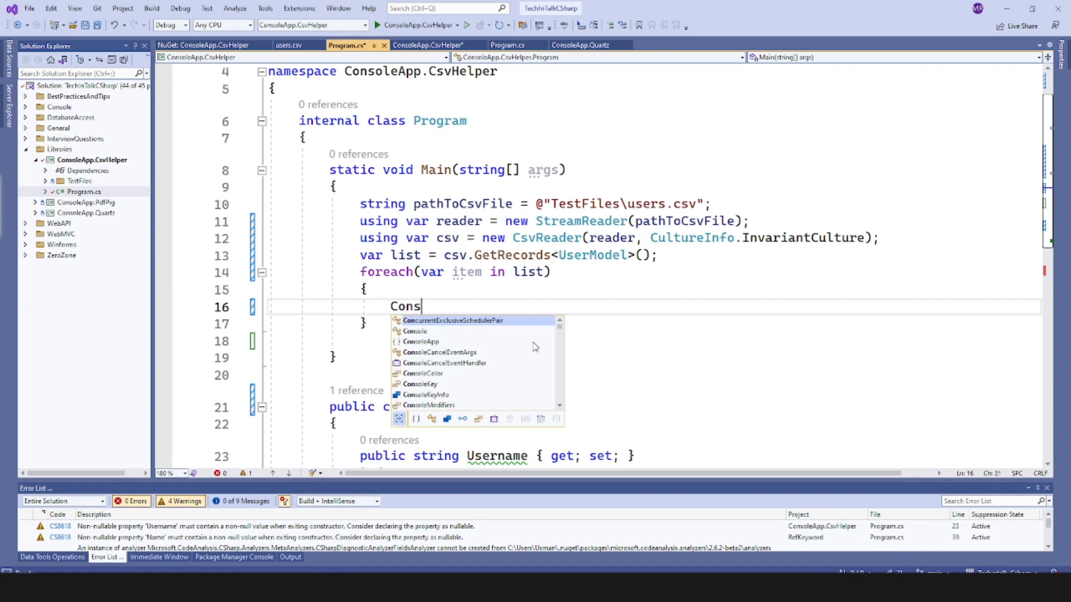
pyautogui.write('ole.W')
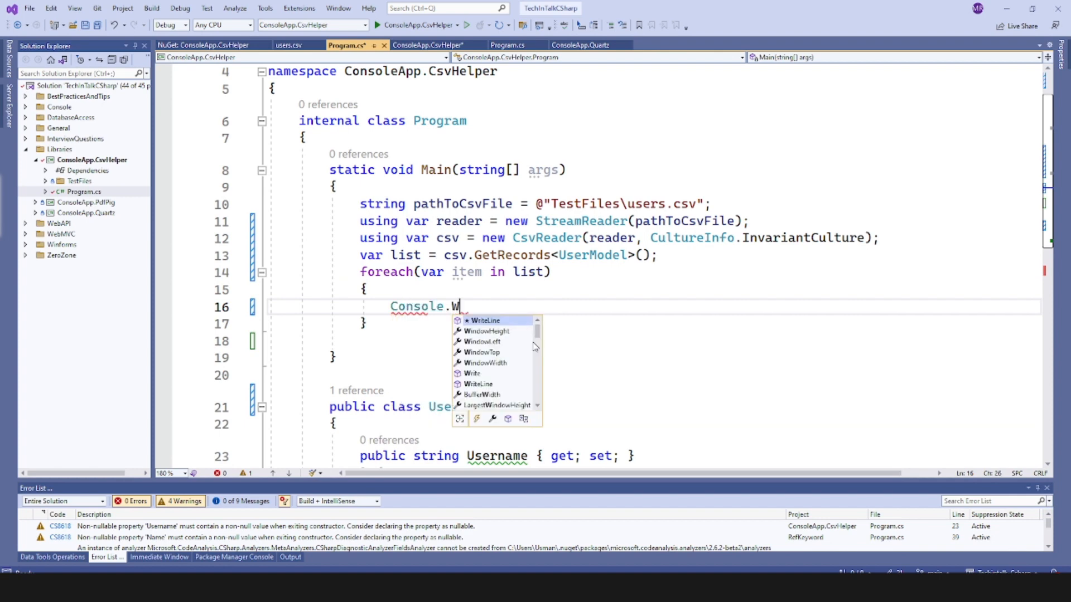
pyautogui.write('riteLine(item""')
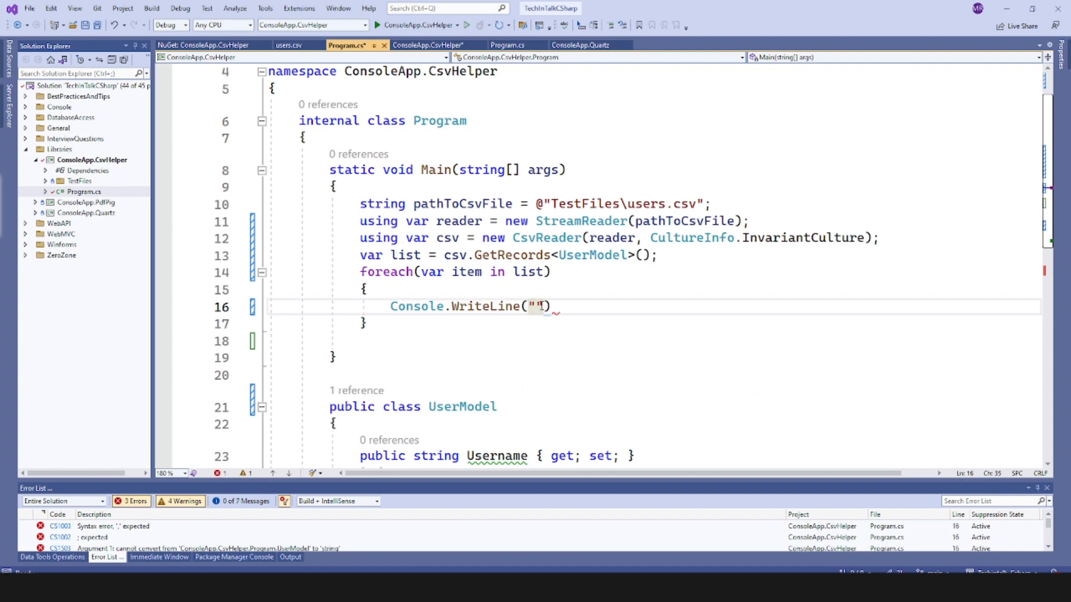
pyautogui.write('$')
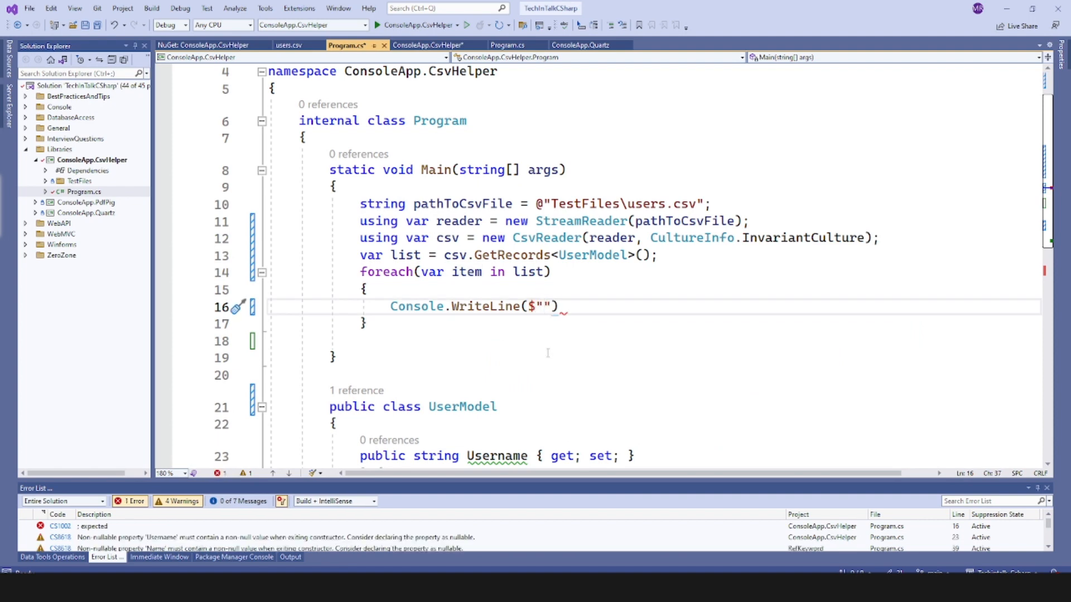
pyautogui.write('Hi {item.Username')
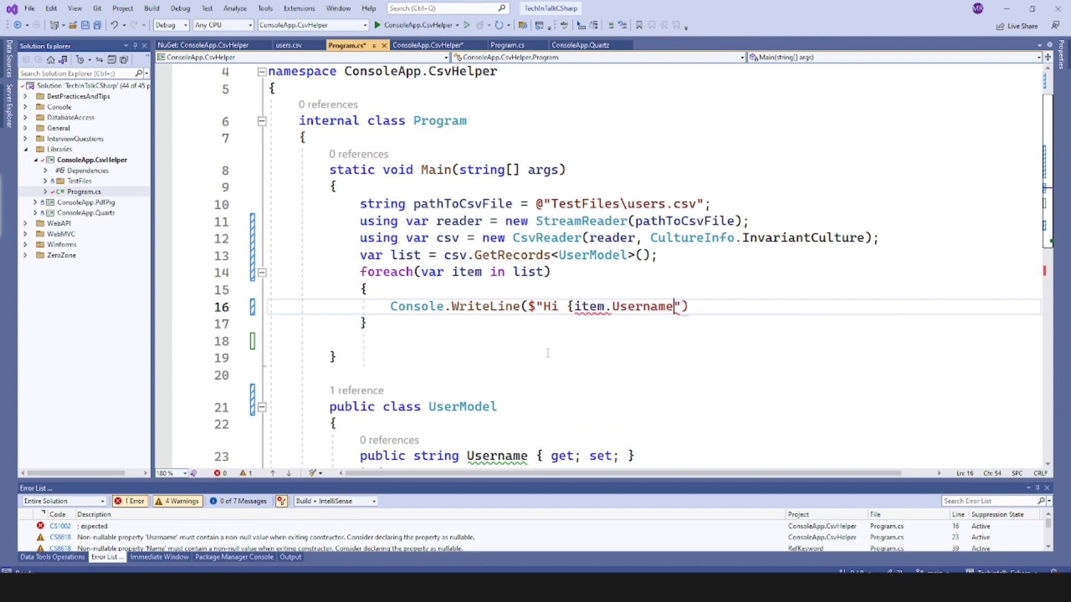
pyautogui.write(', your i')
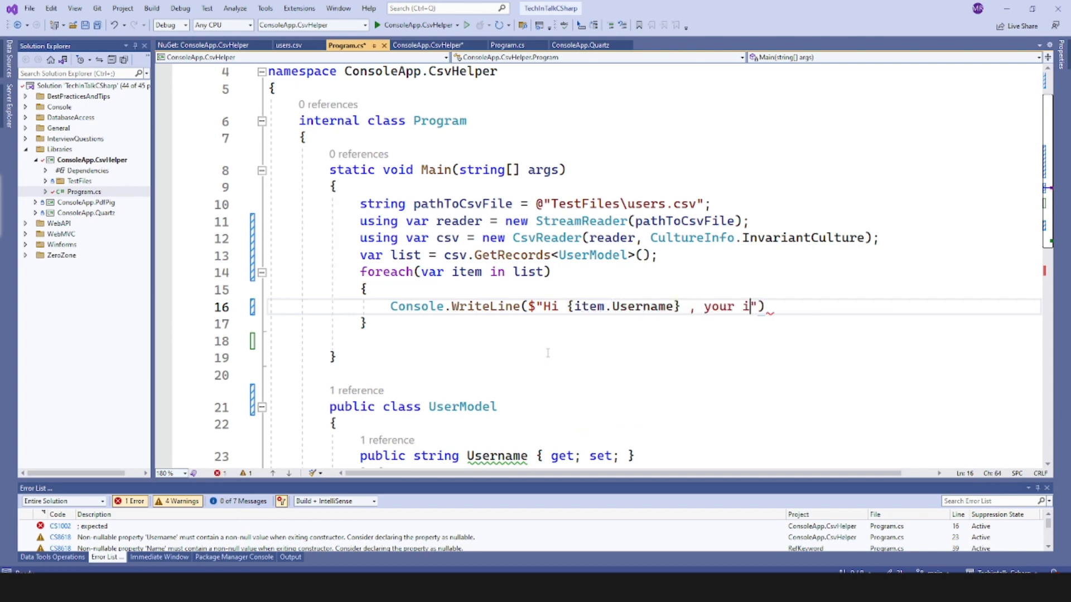
pyautogui.write('dentifier is')
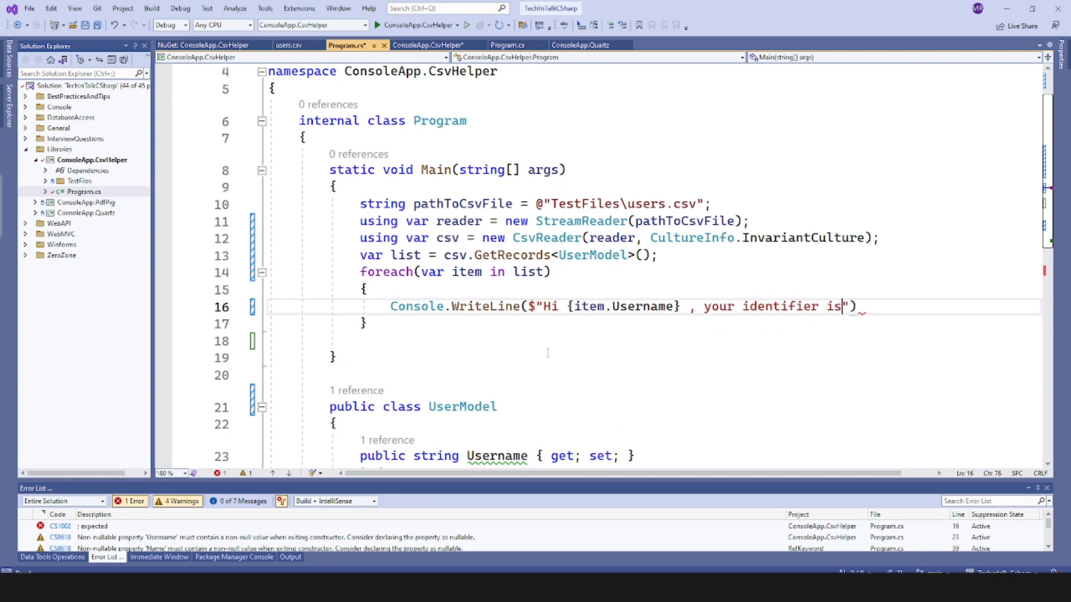
pyautogui.write('{item.')
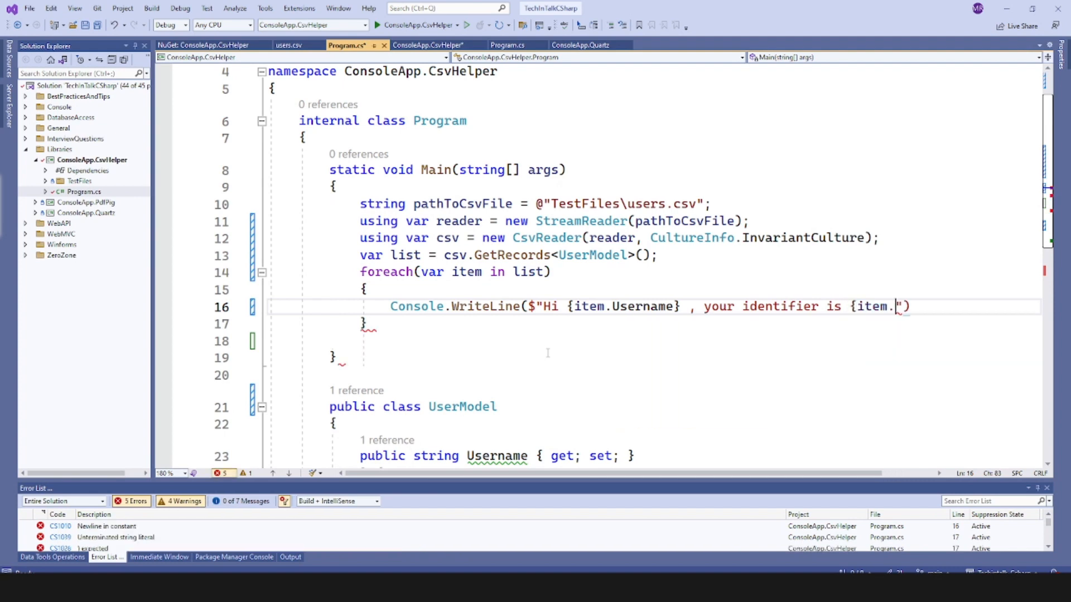
pyautogui.write('Identifier')
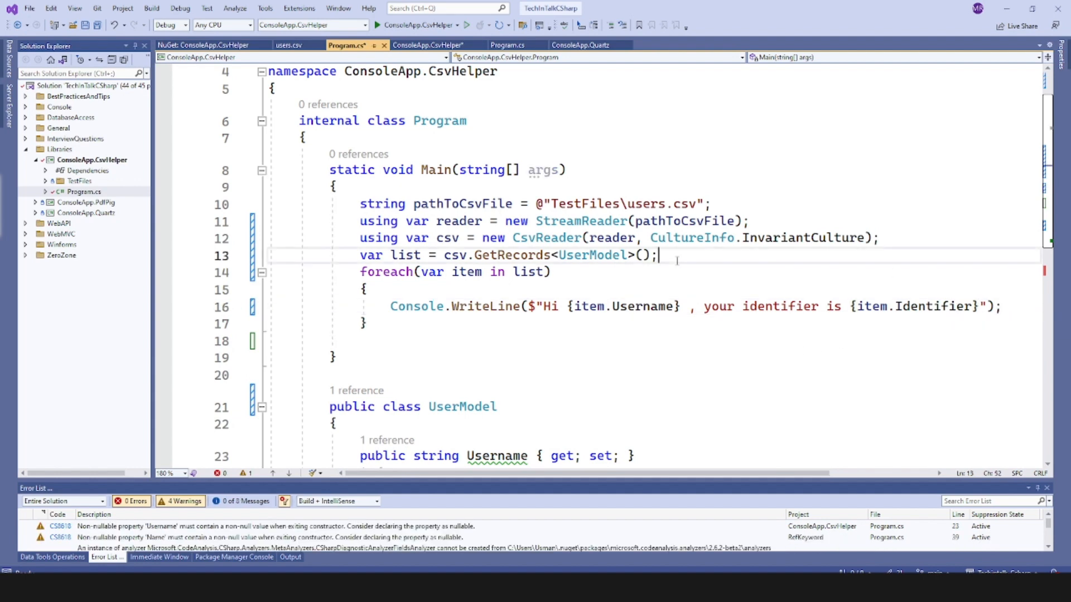
pyautogui.write('Console.WriteLine(')
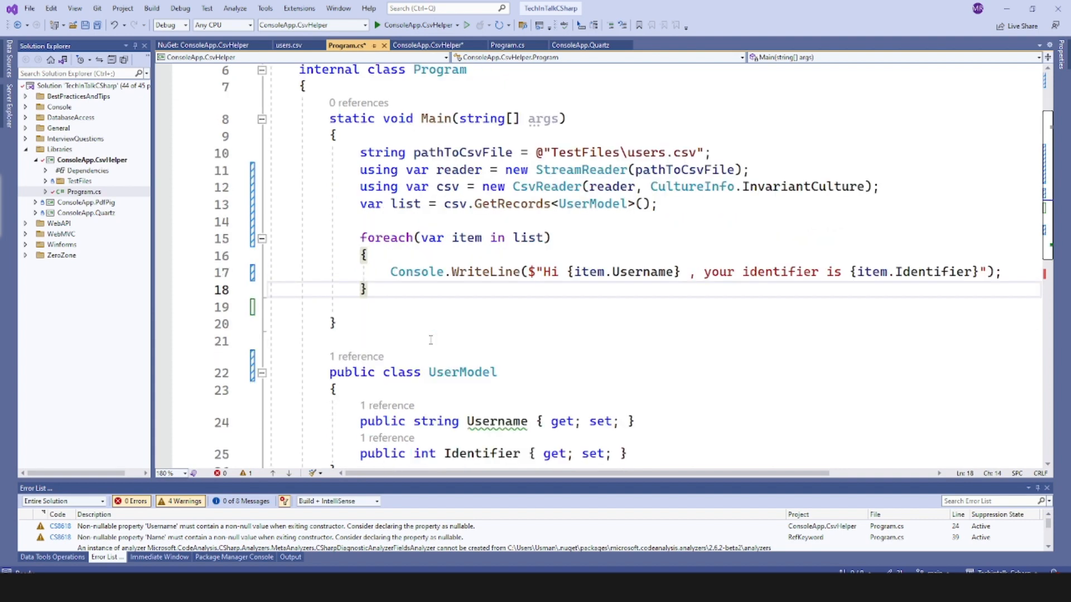
# Step: Scroll down the code, then run ConsoleApp.CsvHelper to print each user's greeting
pyautogui.scroll(-3)
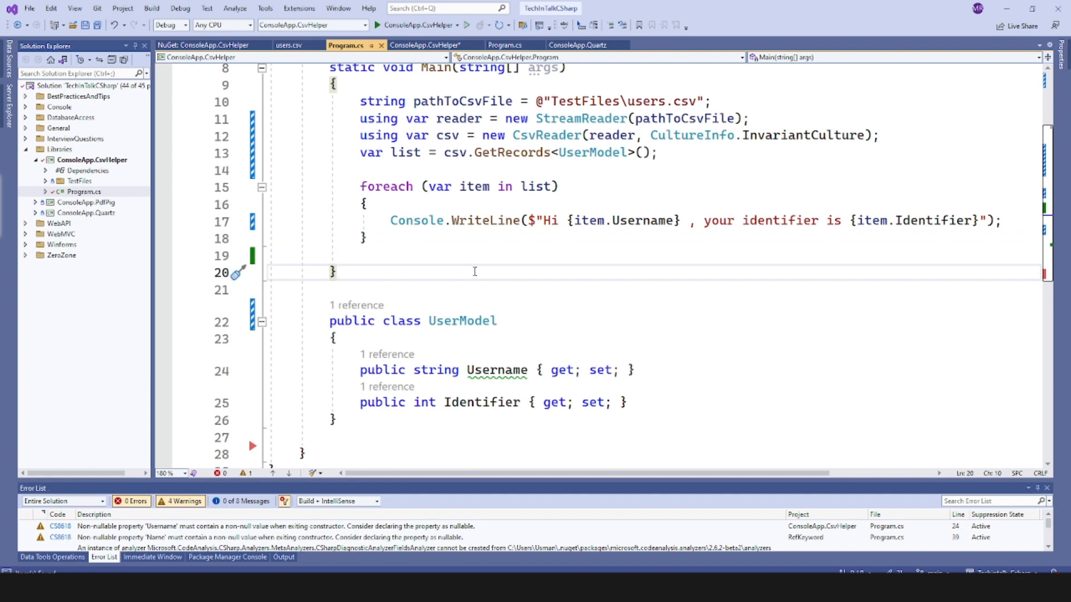
pyautogui.click(373, 25)
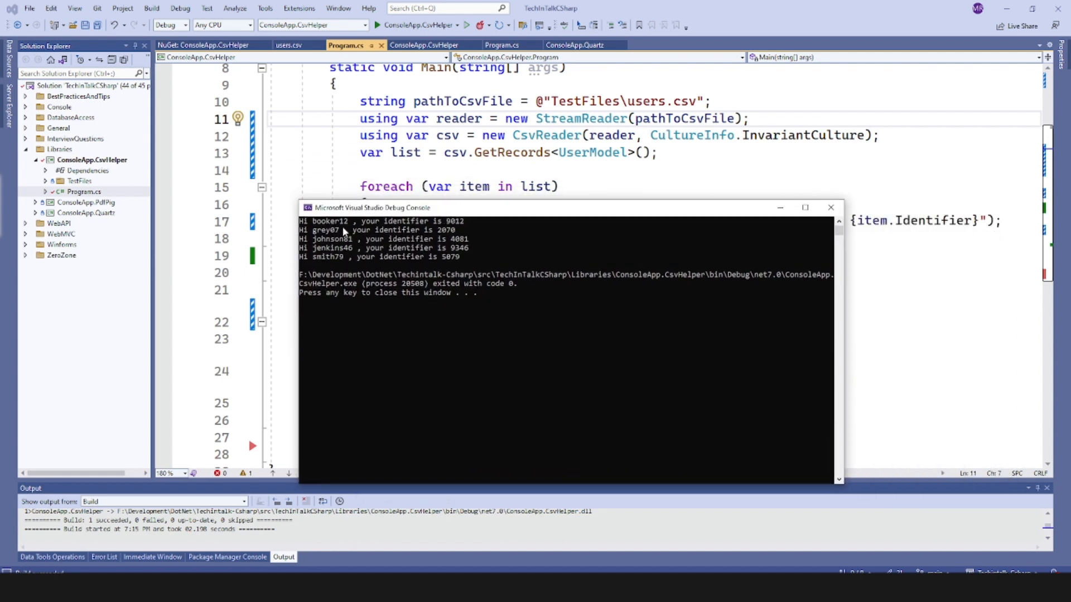
pyautogui.moveTo(275, 135)
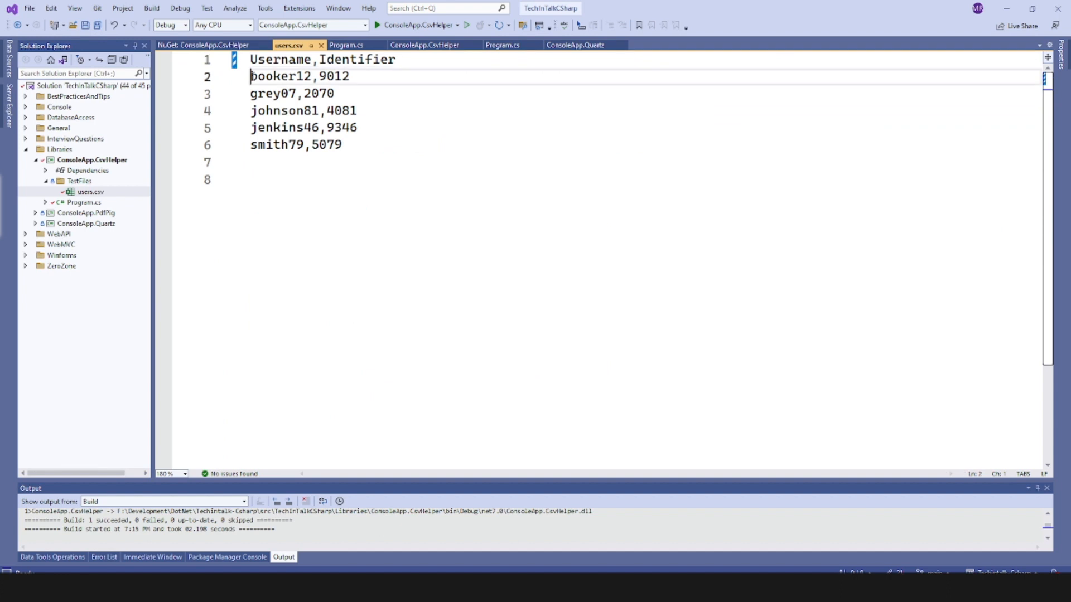
# Step: Select the booker12,9012 row in users.csv, then view the installed CsvHelper NuGet package
pyautogui.tripleClick(299, 76)
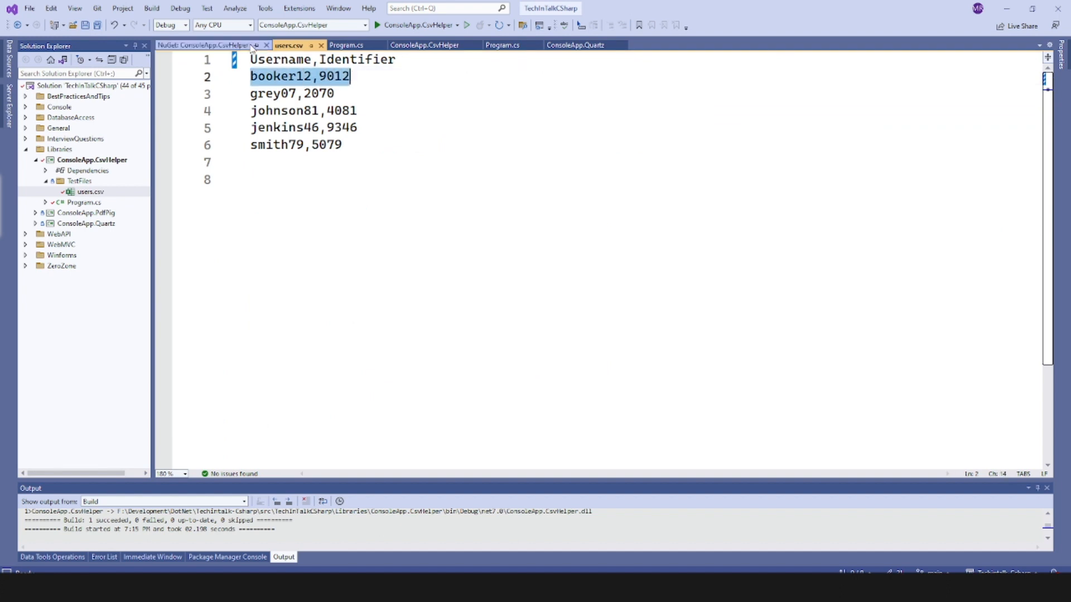
pyautogui.moveTo(238, 45)
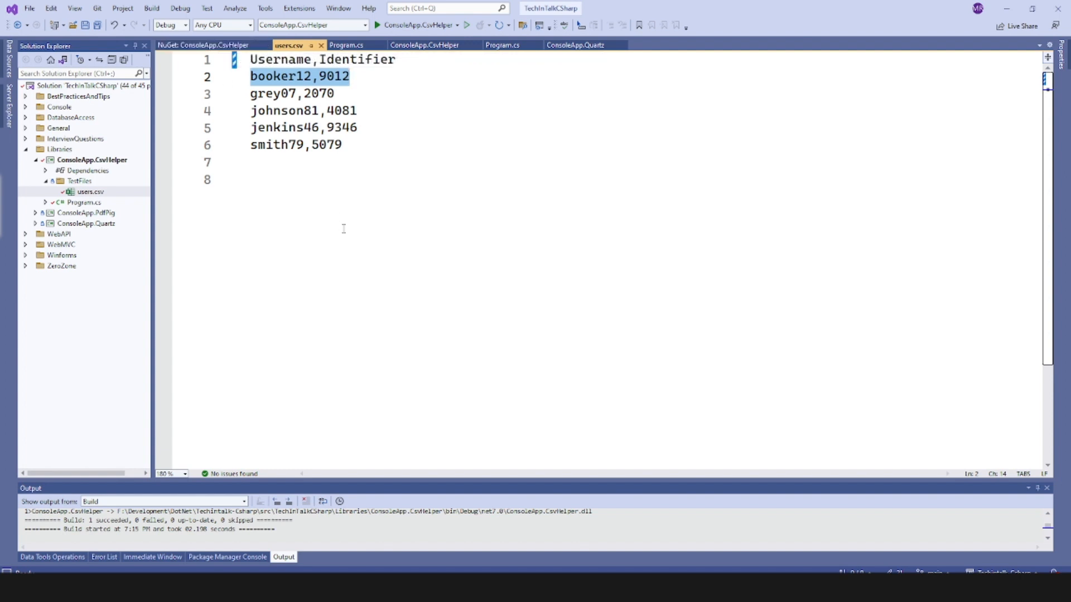
pyautogui.click(215, 46)
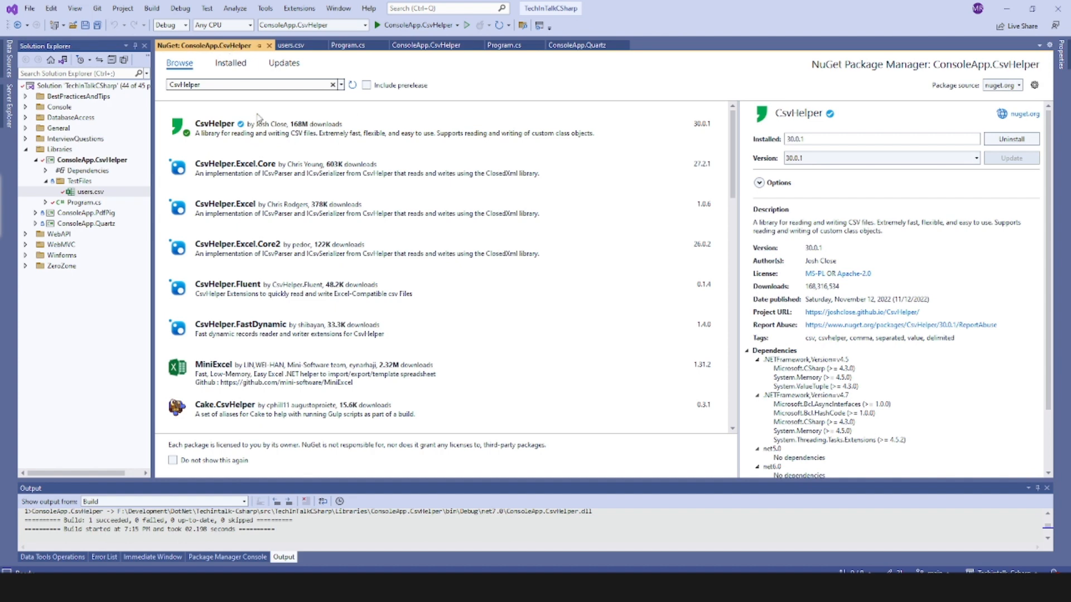